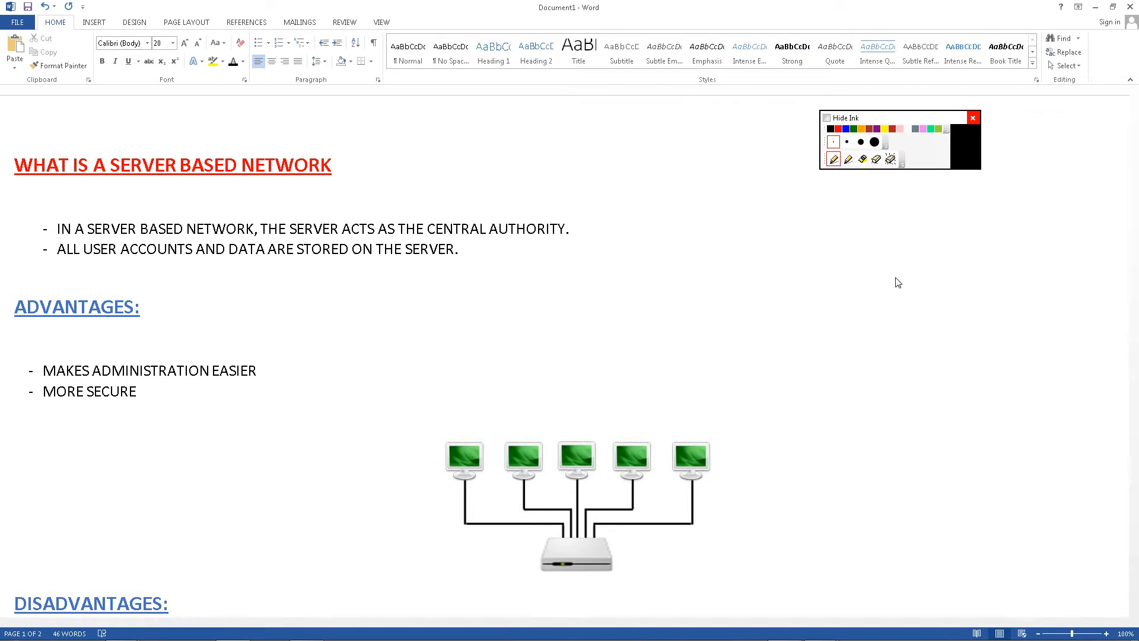
mouse_move(872, 224)
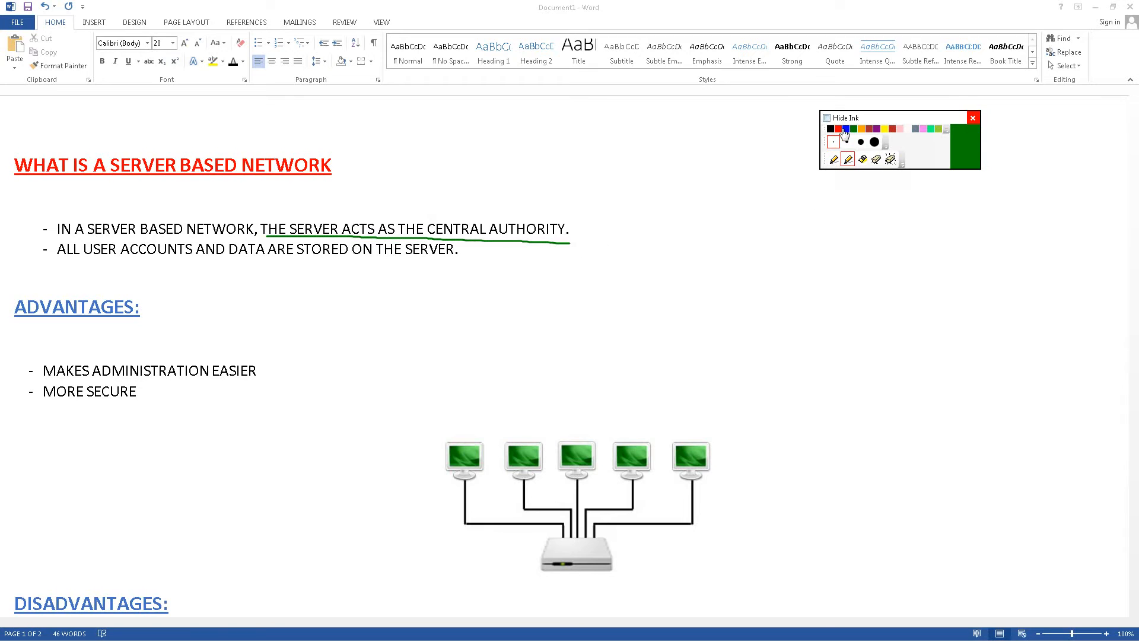
Step: Sketch the server tower and data arrows in blue ink, then switch the ink to purple
click(865, 128)
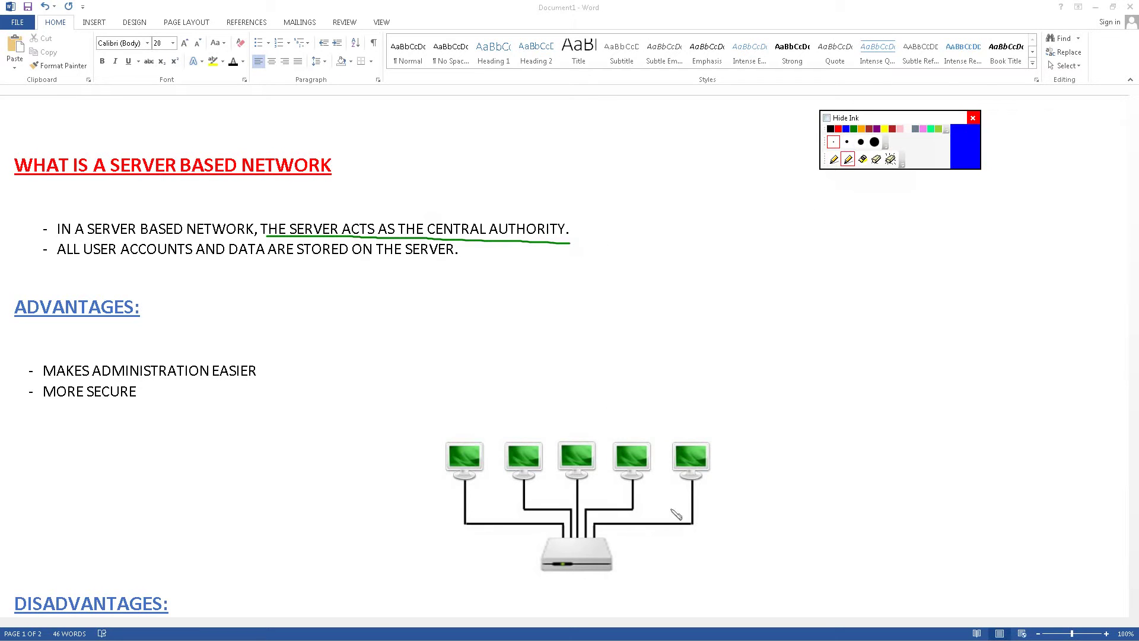
mouse_move(479, 462)
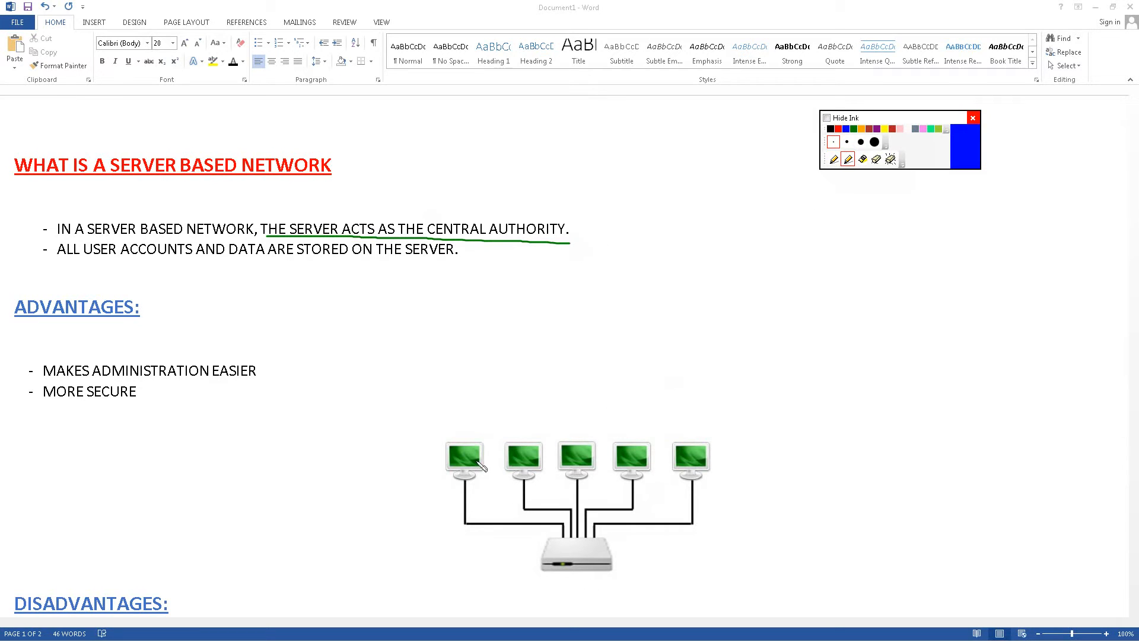
mouse_move(615, 572)
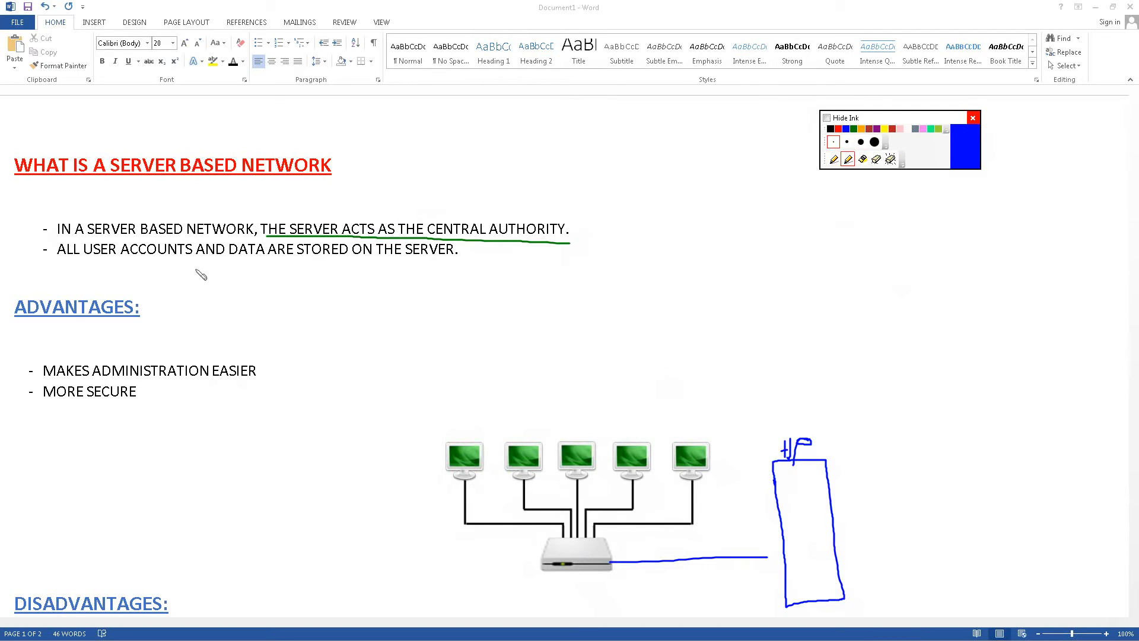
mouse_move(463, 428)
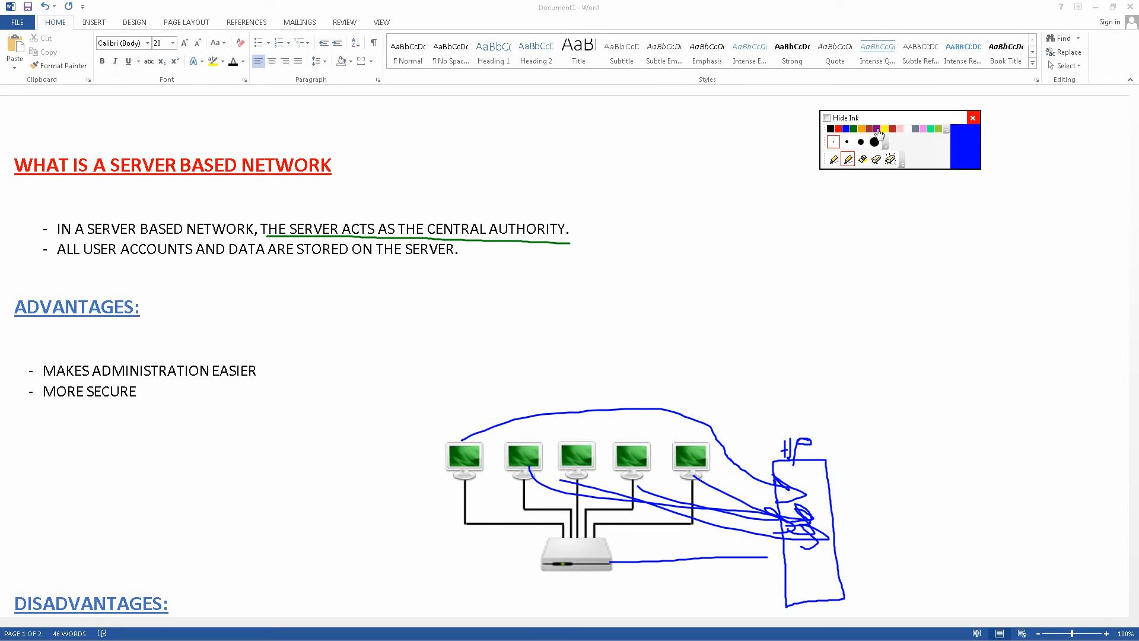
click(878, 129)
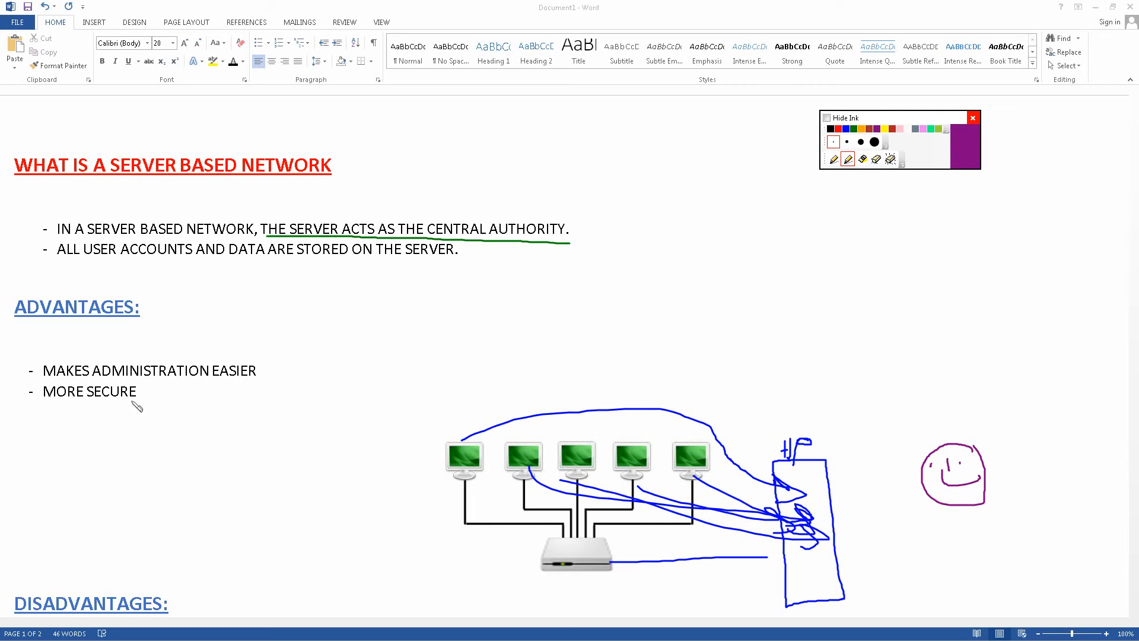
mouse_move(110, 376)
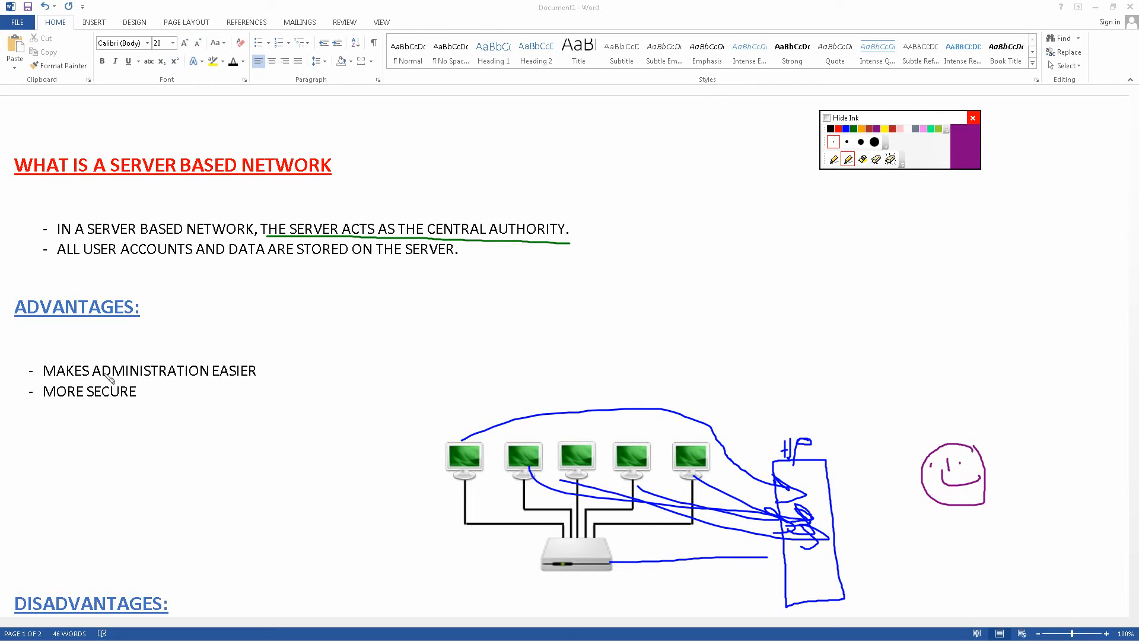
mouse_move(957, 510)
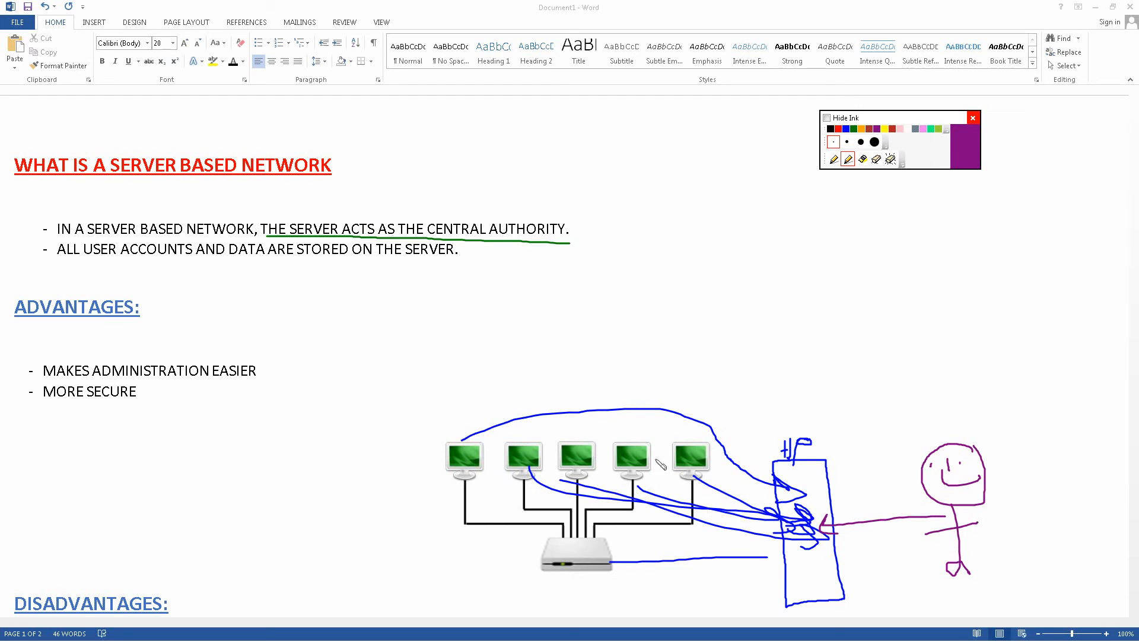
mouse_move(868, 389)
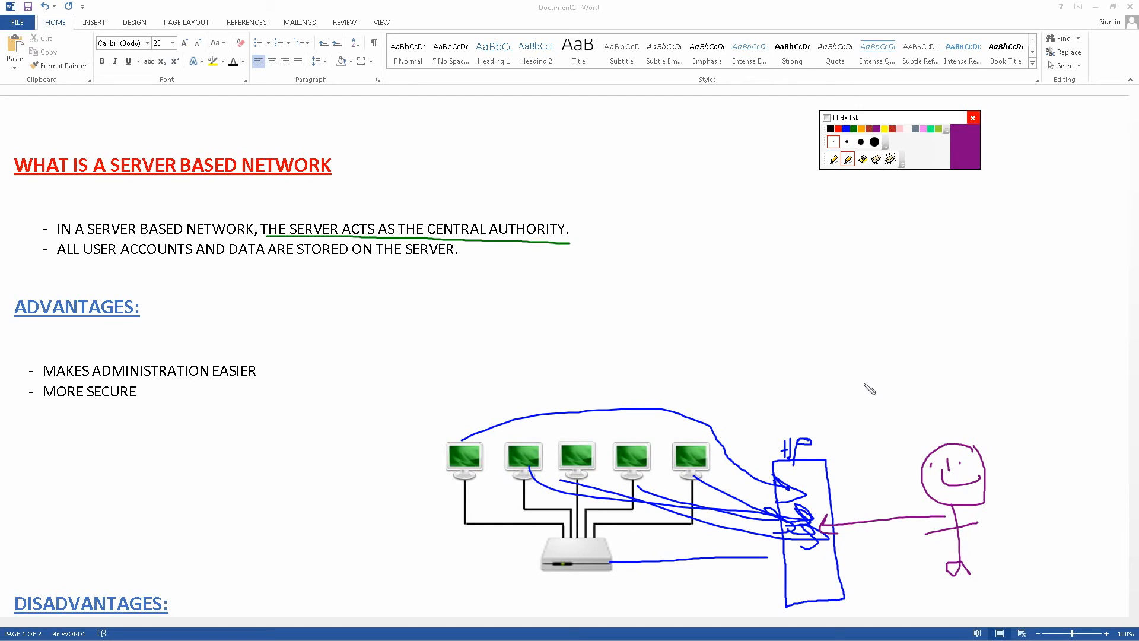
Step: Scroll down to the Disadvantages section and make black the active ink colour
scroll(down, 3)
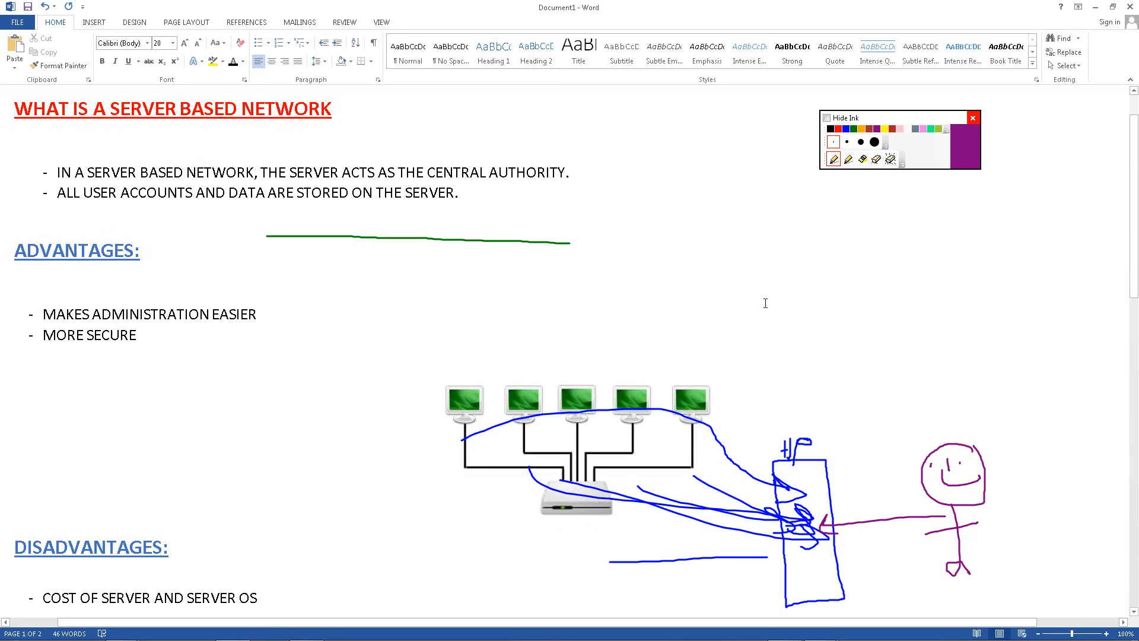
scroll(down, 3)
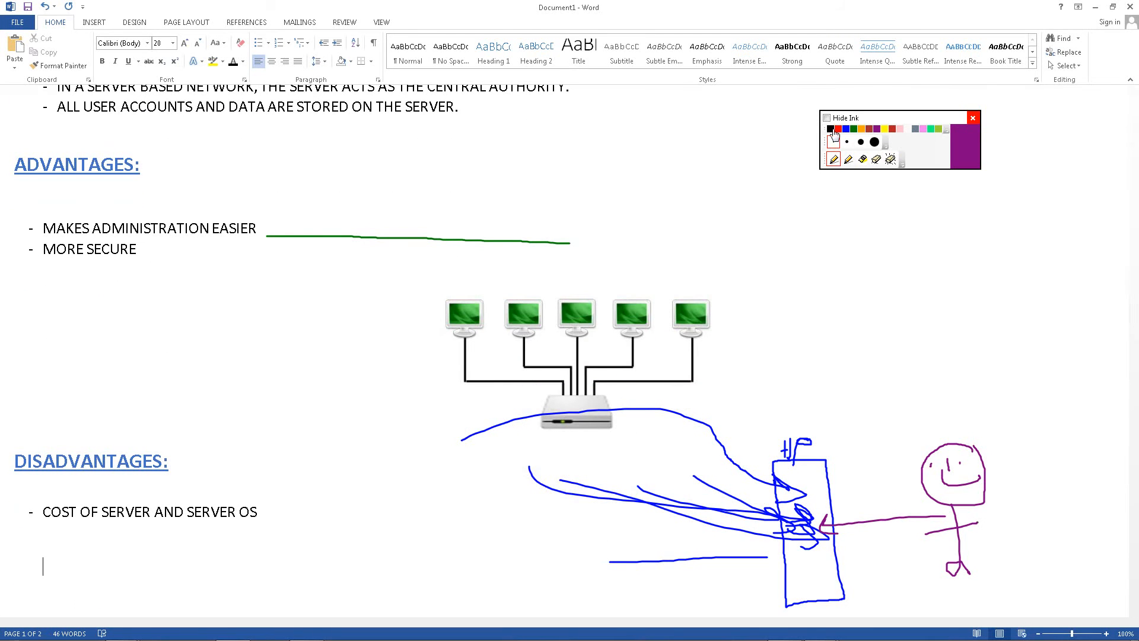
click(829, 129)
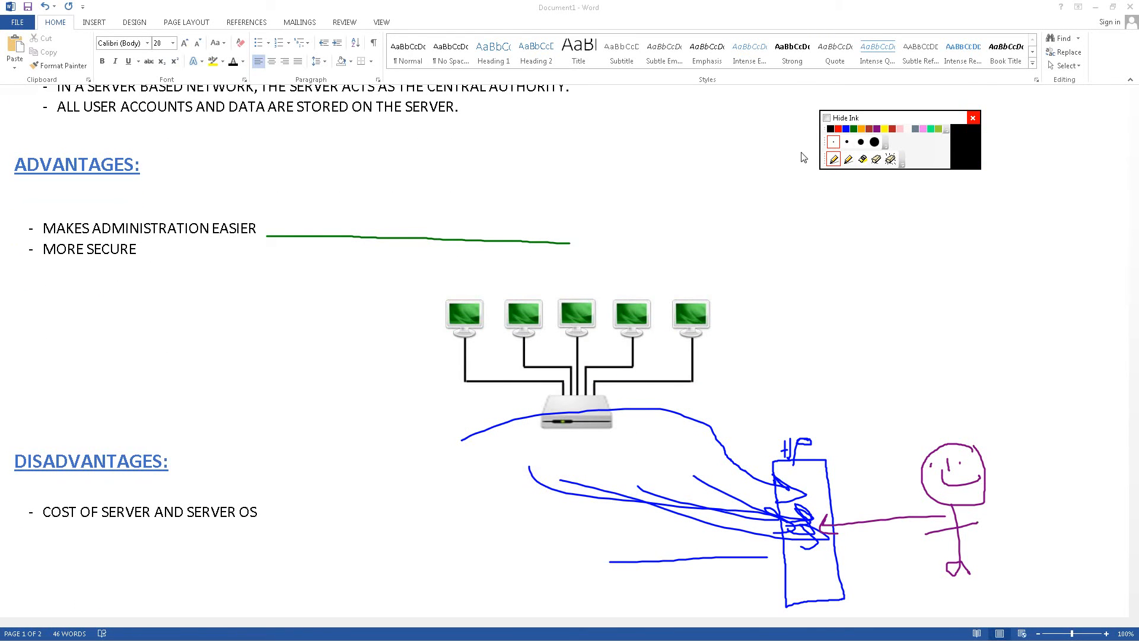